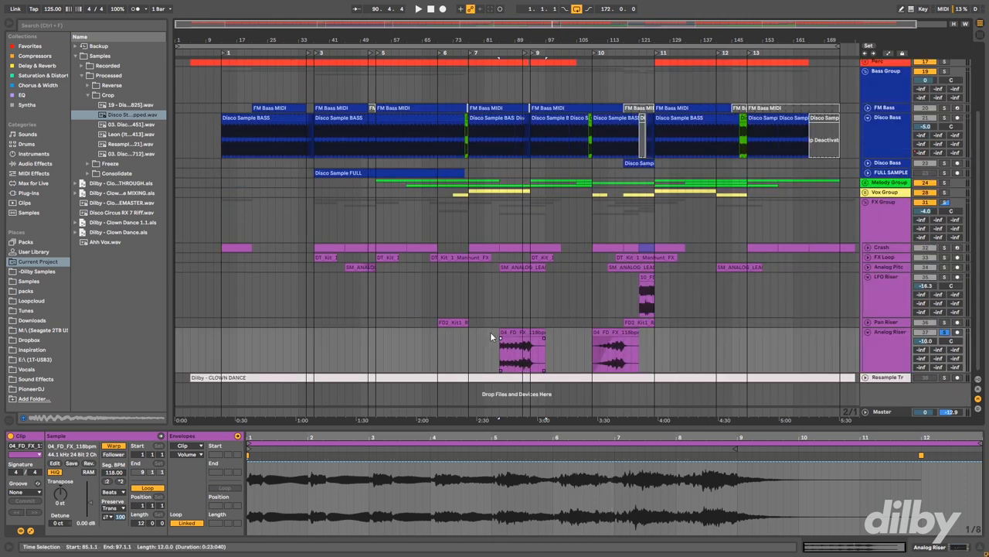
Step: Select the first vocal sample clip on the vocal track for the fade
left_click(523, 353)
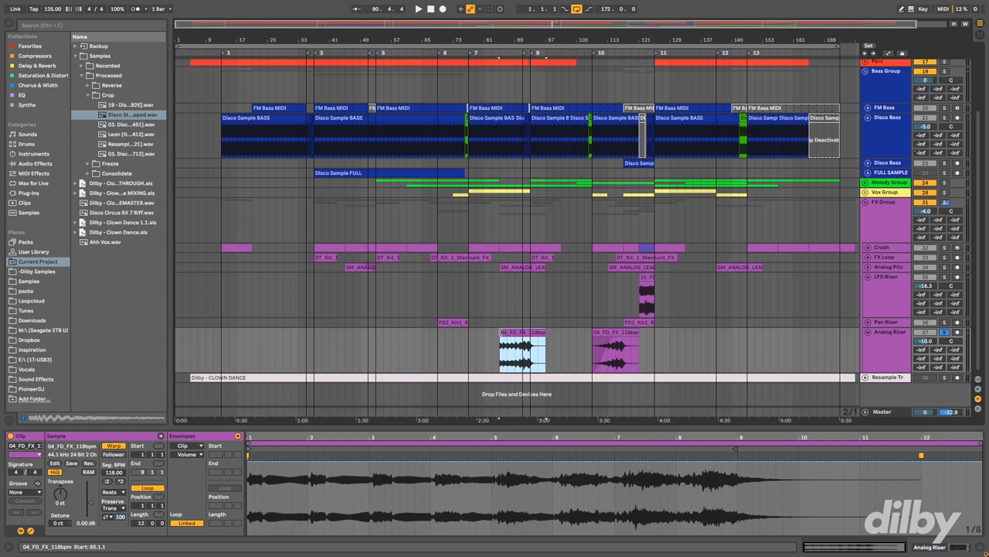